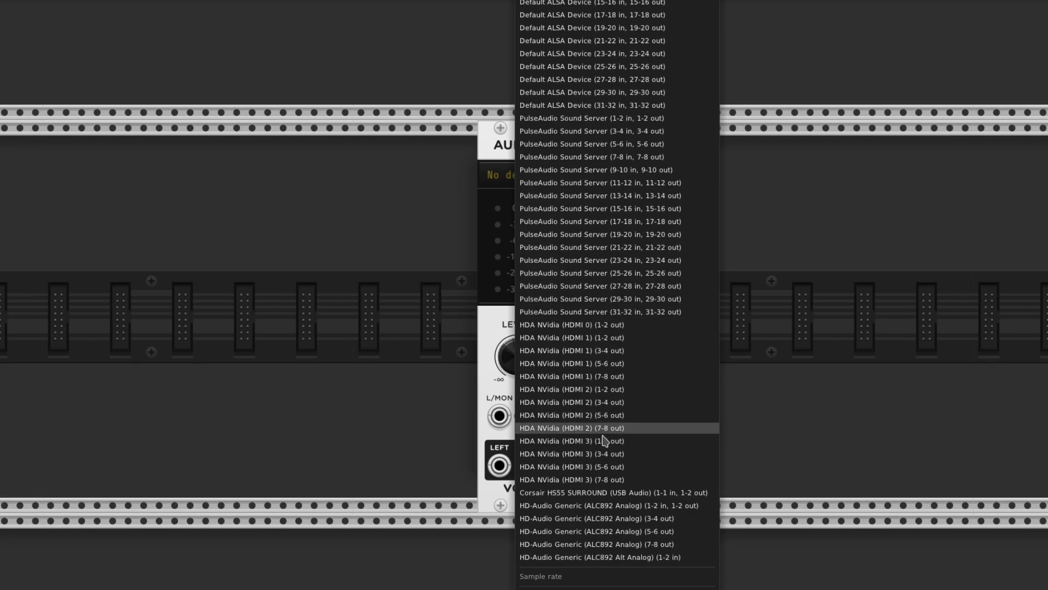
# - Select HD-Audio Generic (ALC892 Analog) as the Audio module's output device
pyautogui.click(594, 504)
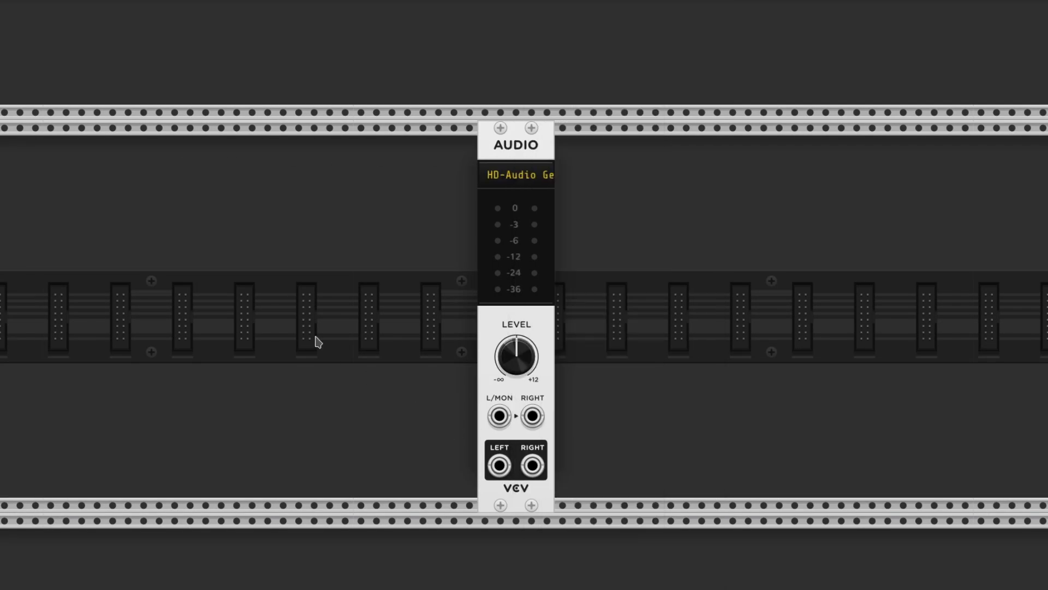
pyautogui.click(30, 60)
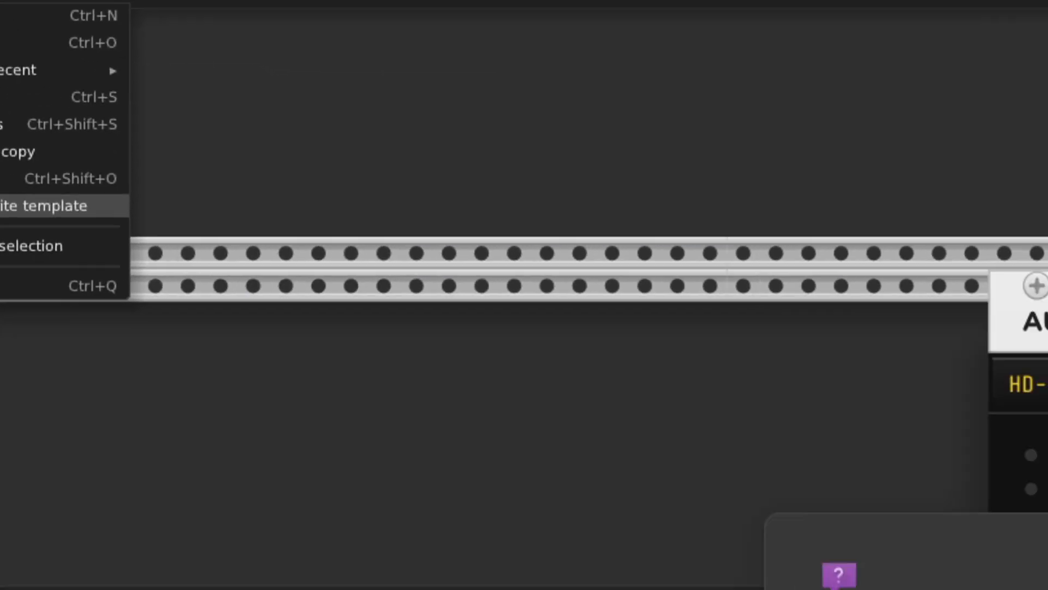
# - Overwrite the template patch with the current Audio-only patch and confirm
pyautogui.click(44, 205)
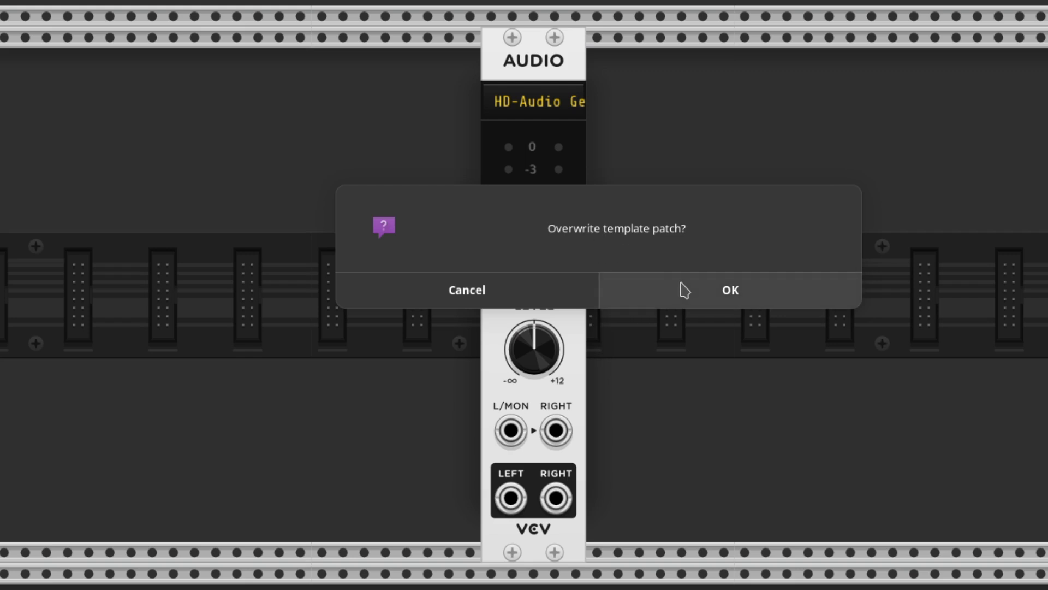
pyautogui.click(729, 290)
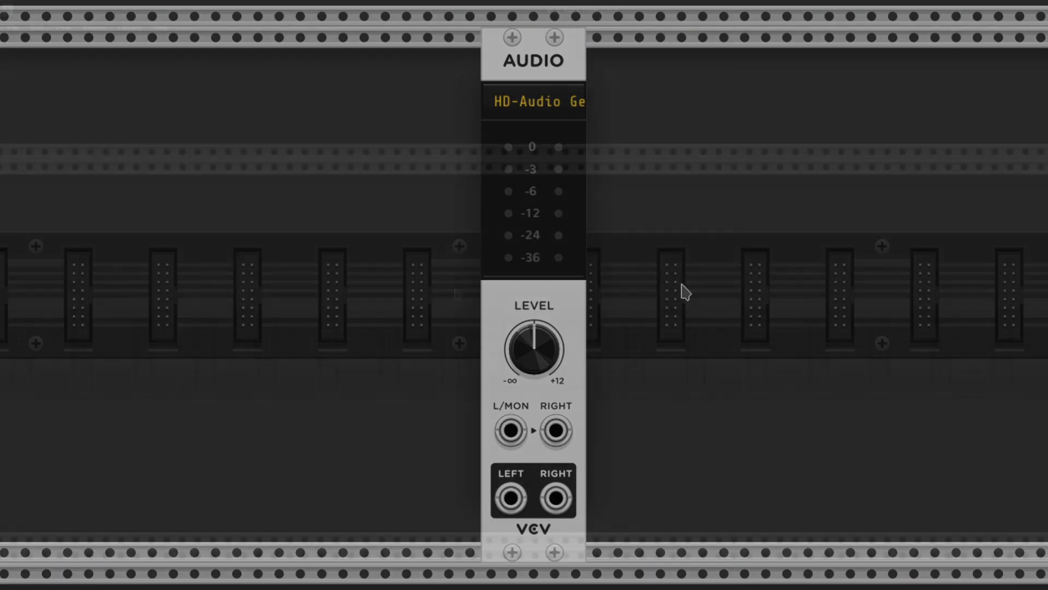
pyautogui.click(12, 26)
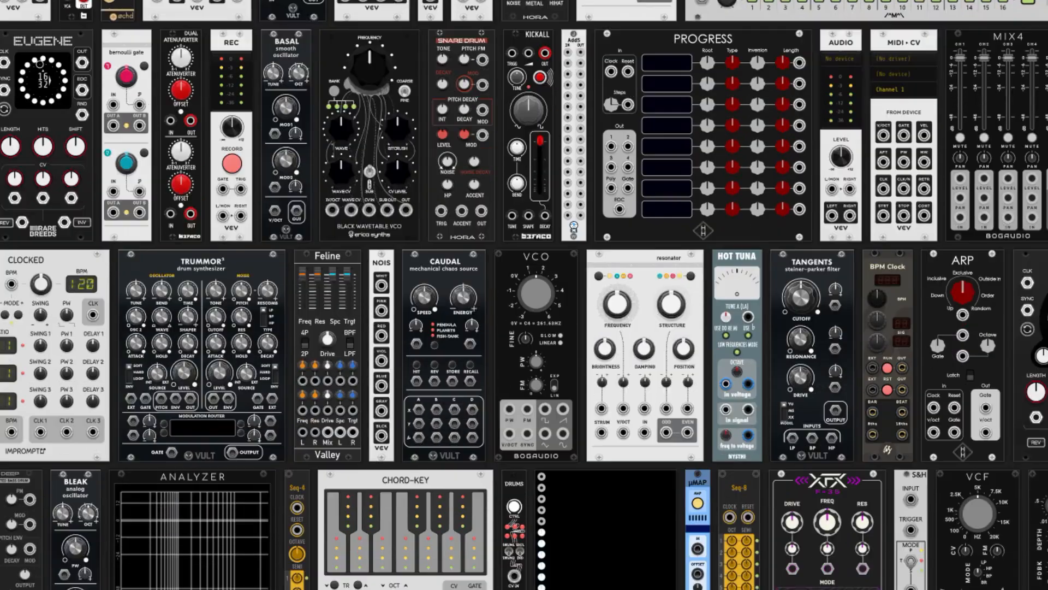
pyautogui.scroll(-3)
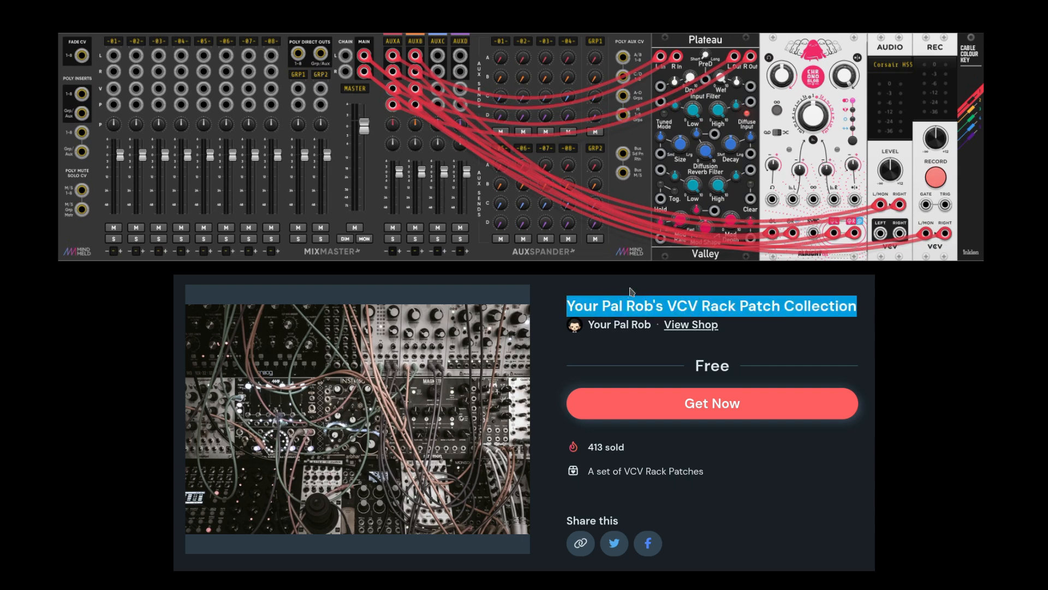
pyautogui.moveTo(653, 296)
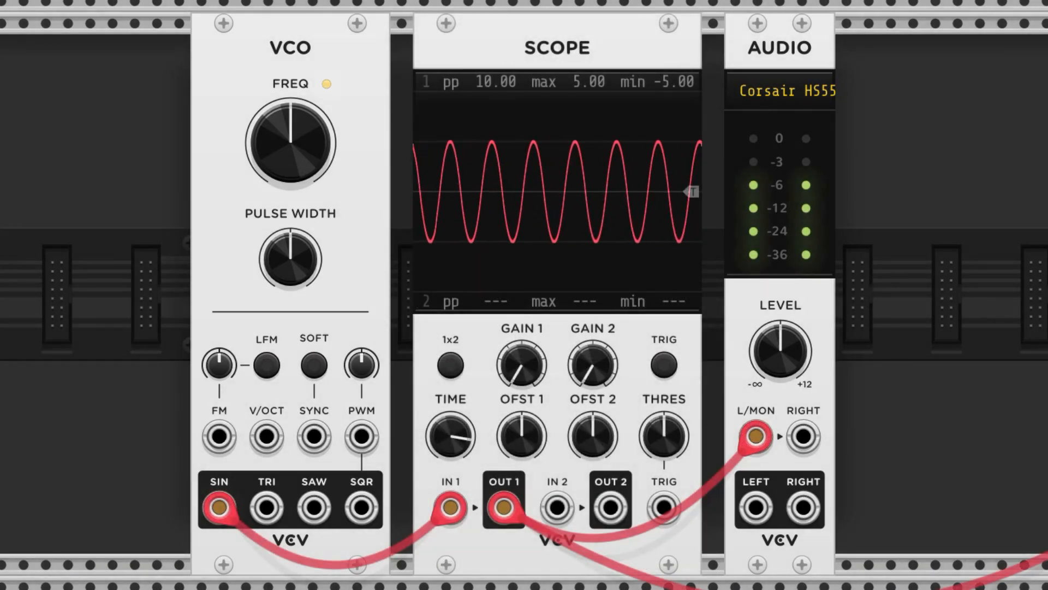
# - Audition the VCO's TRI, SAW and SQR outputs on the scope, then return to SIN
pyautogui.moveTo(218, 508); pyautogui.dragTo(267, 508)
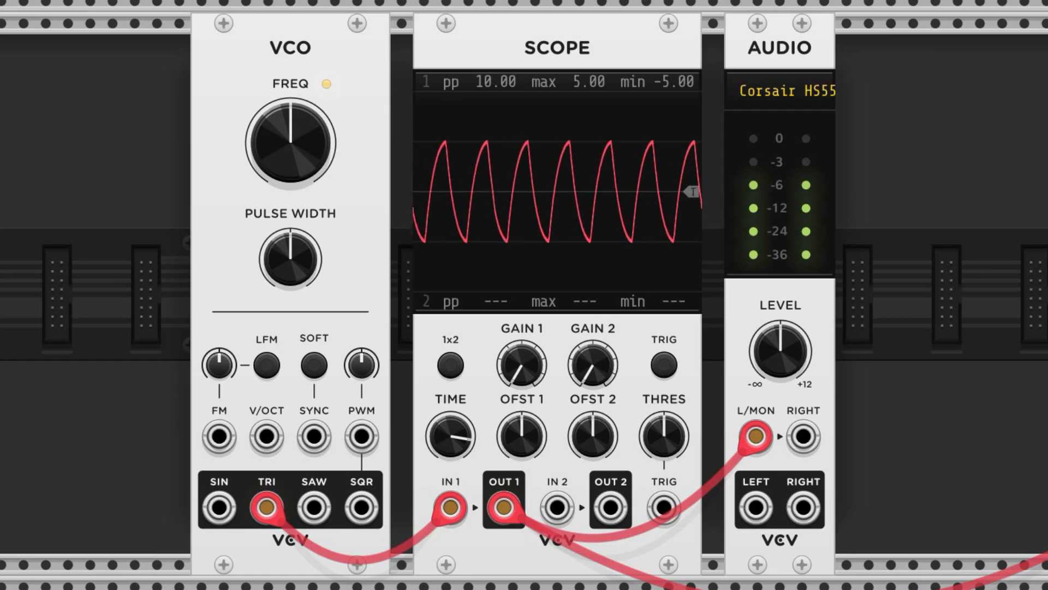
pyautogui.moveTo(266, 508); pyautogui.dragTo(314, 508)
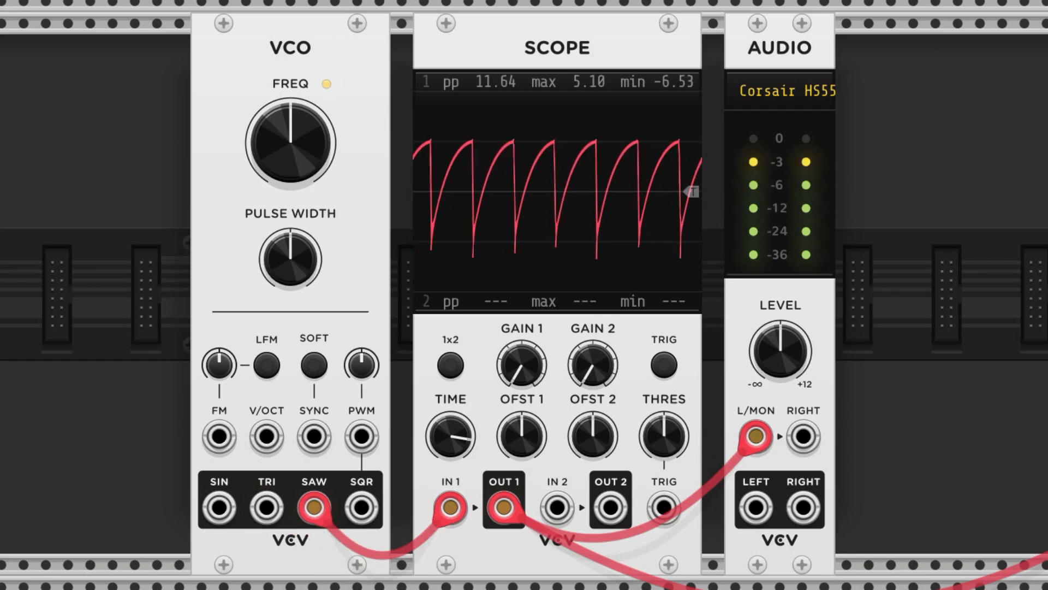
pyautogui.moveTo(314, 508); pyautogui.dragTo(361, 508)
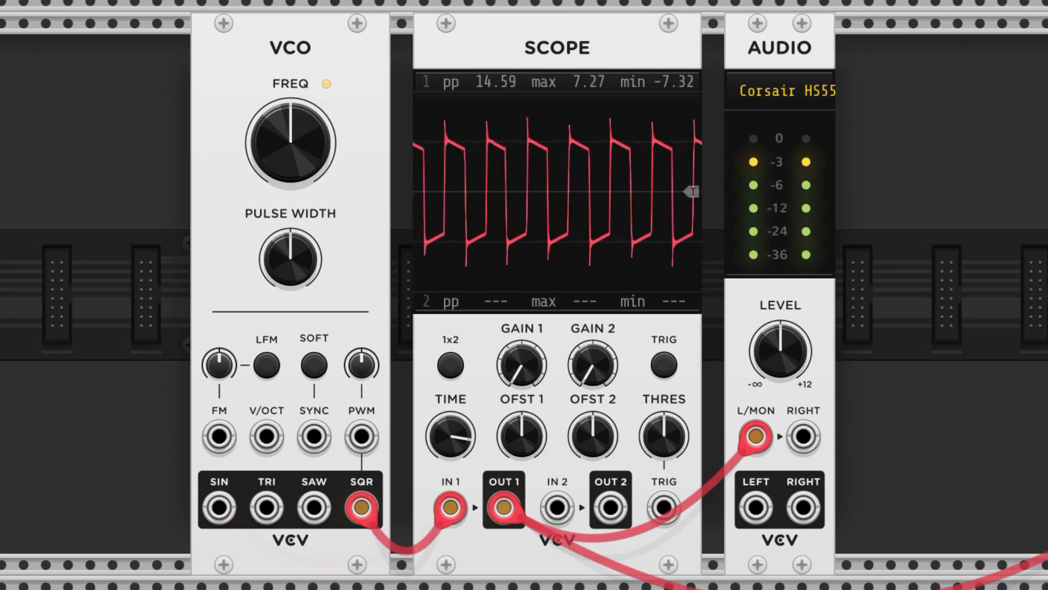
pyautogui.moveTo(361, 508); pyautogui.dragTo(218, 507)
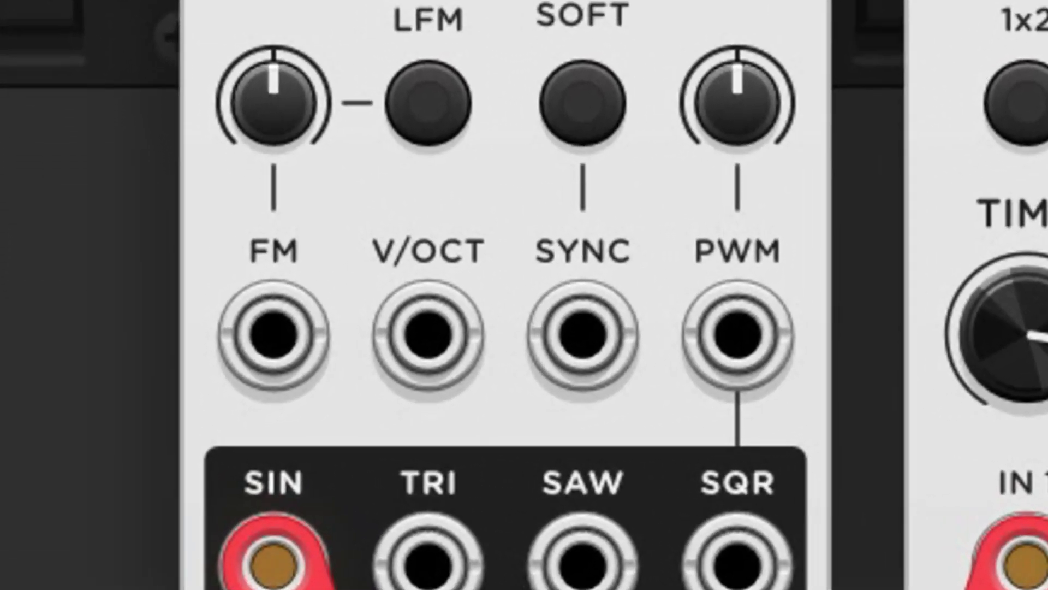
pyautogui.click(430, 332)
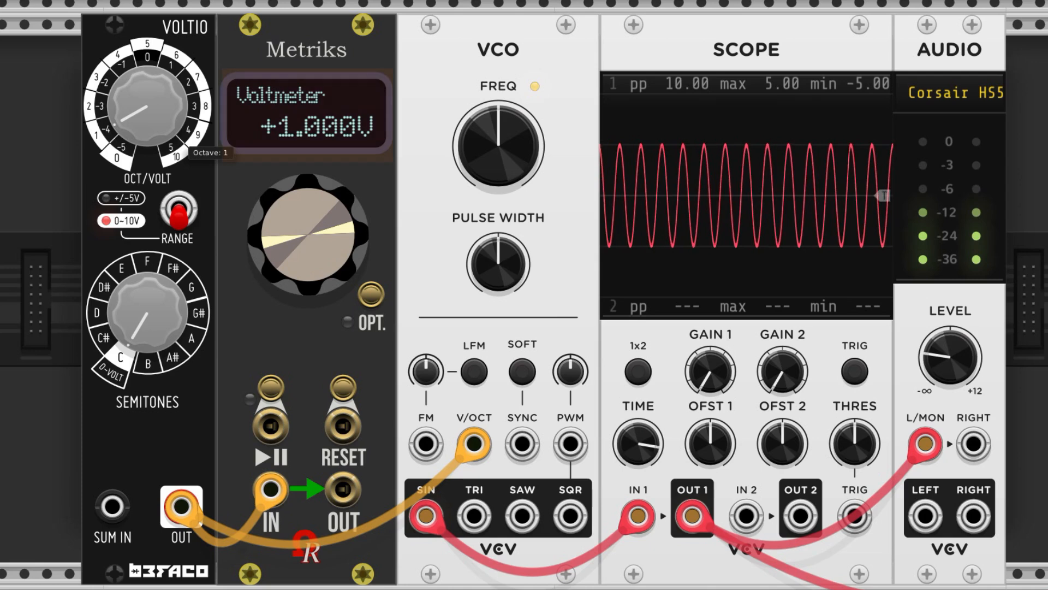
# - Zero the Voltio octave voltage, then offset the VCO pitch by four semitones and readjust
pyautogui.moveTo(154, 87); pyautogui.dragTo(130, 133)
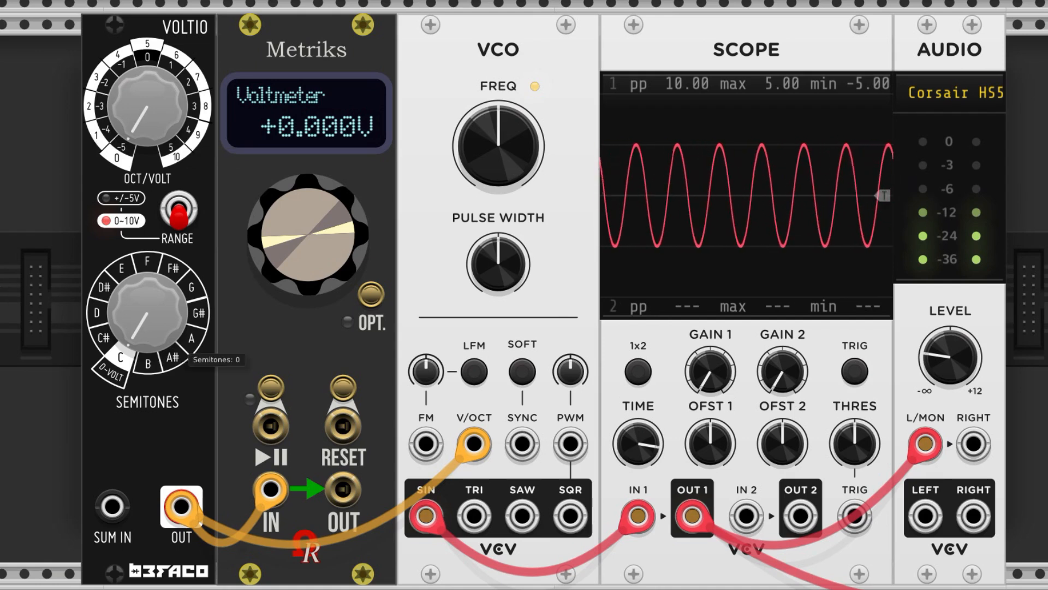
pyautogui.moveTo(146, 314); pyautogui.dragTo(161, 305)
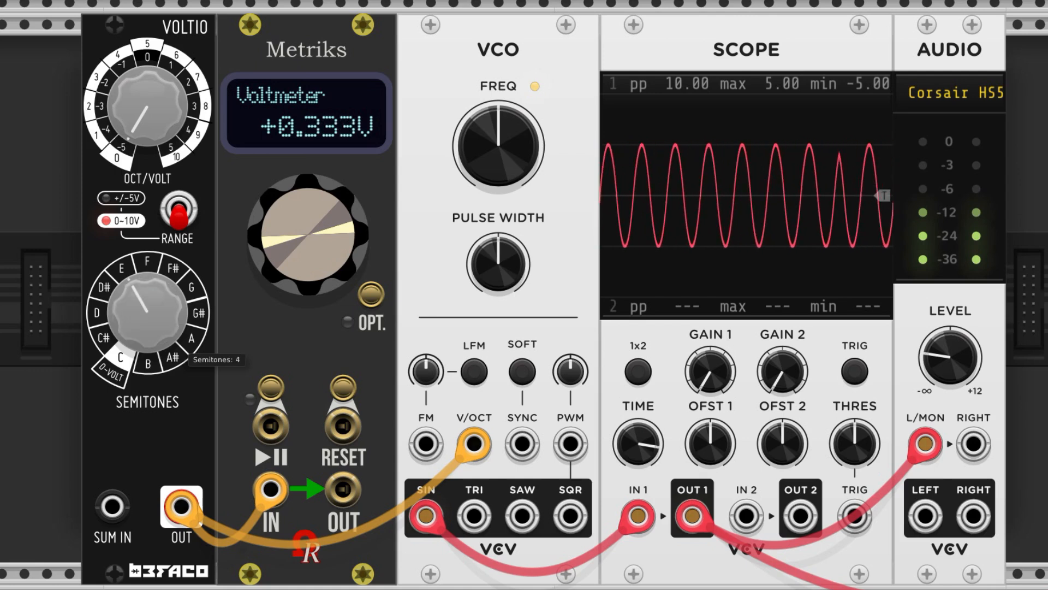
pyautogui.moveTo(144, 314); pyautogui.dragTo(134, 328)
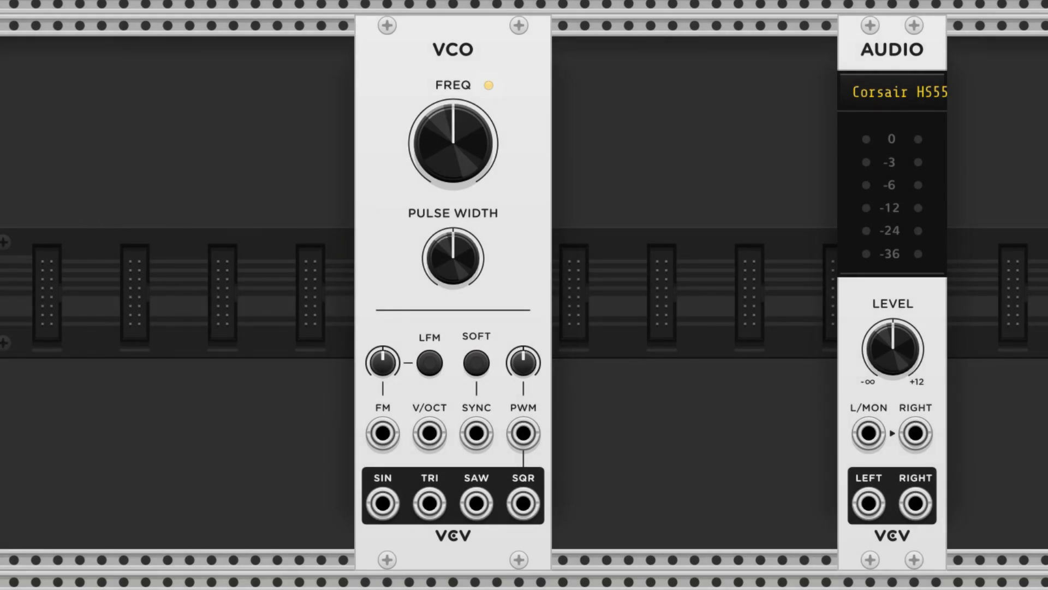
# - Run the VCO's sine output through the VCA toward the Audio module
pyautogui.moveTo(382, 500); pyautogui.dragTo(761, 507)
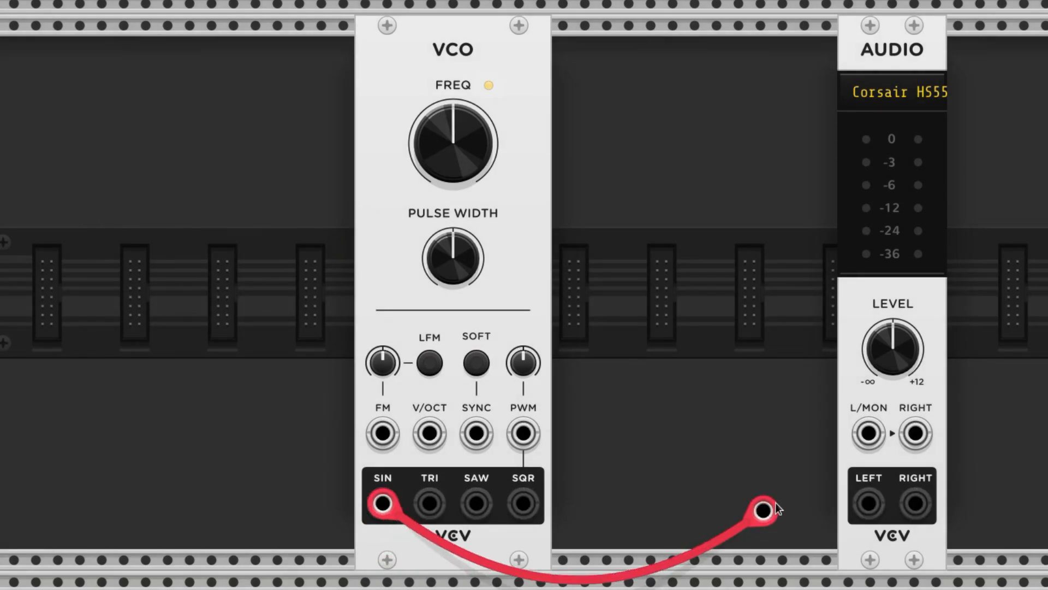
pyautogui.moveTo(762, 507); pyautogui.dragTo(868, 434)
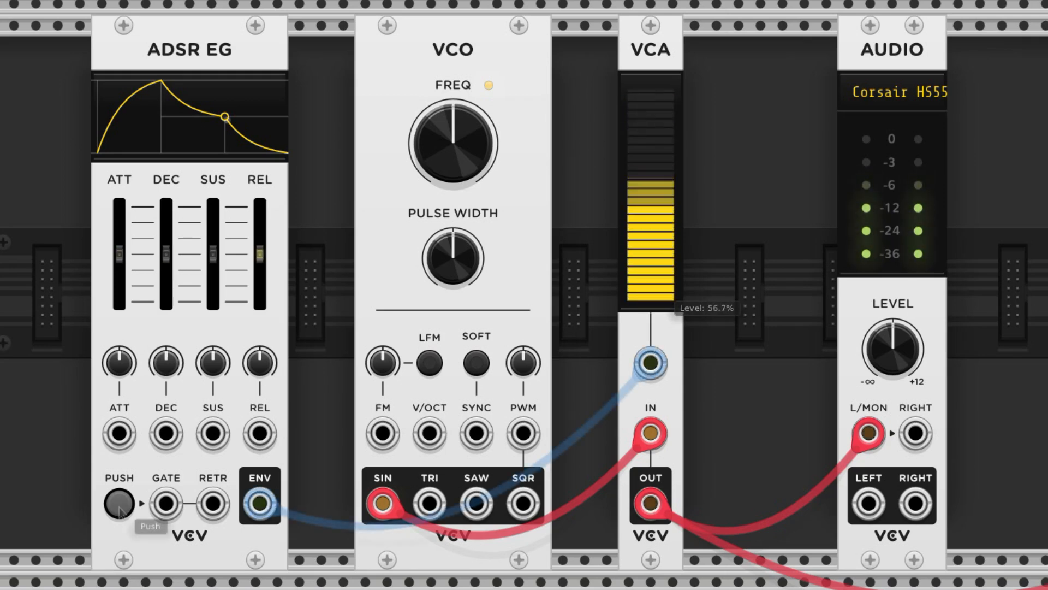
pyautogui.click(119, 503)
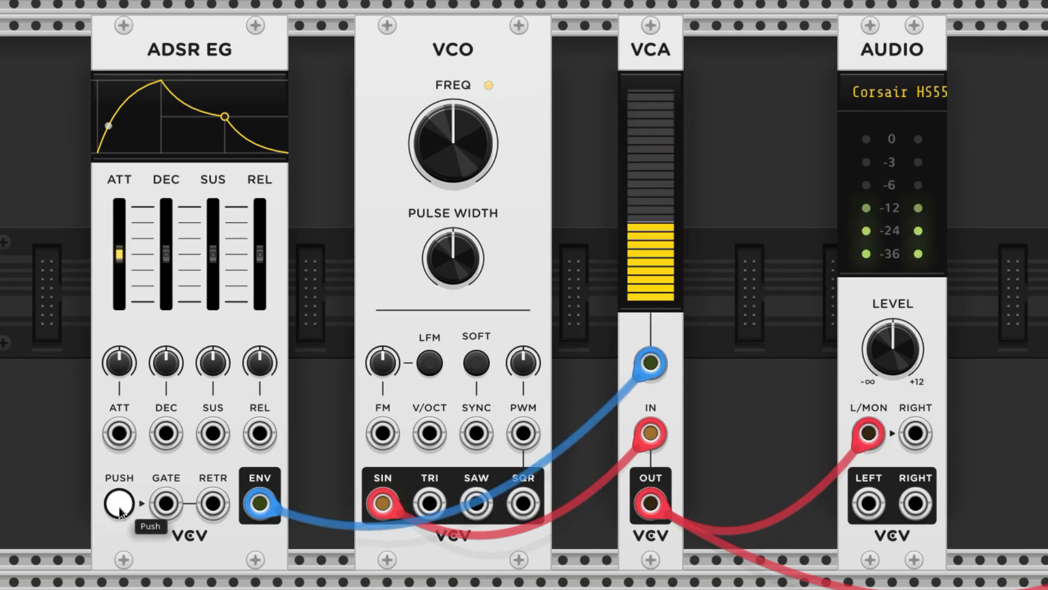
pyautogui.click(119, 502)
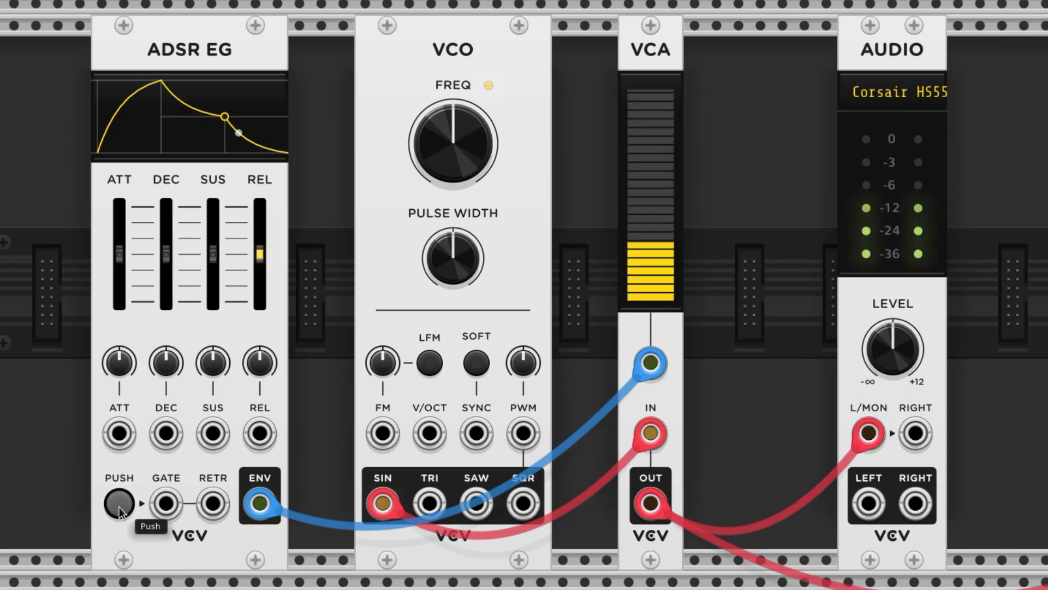
pyautogui.click(119, 502)
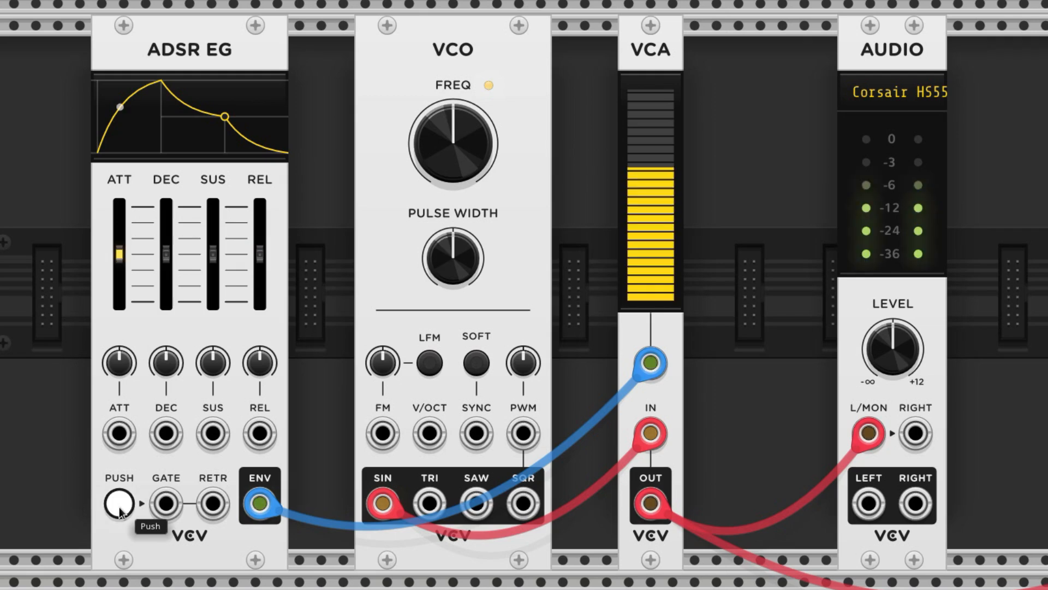
pyautogui.click(119, 502)
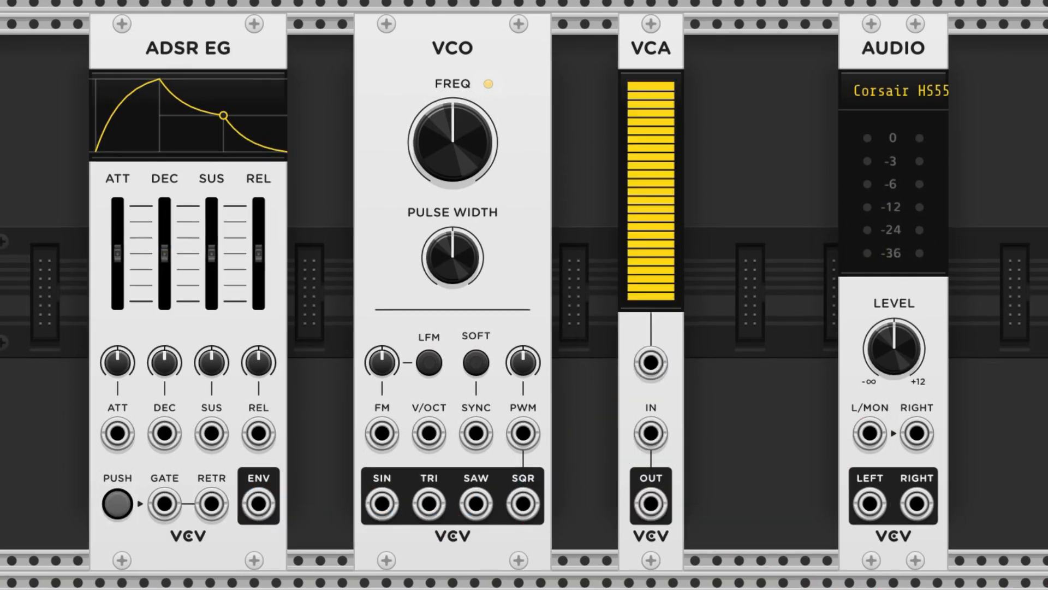
# - Patch ADSR ENV to VCA CV, VCO SIN to VCA IN, and VCA OUT to Audio L/MON
pyautogui.moveTo(257, 502); pyautogui.dragTo(649, 359)
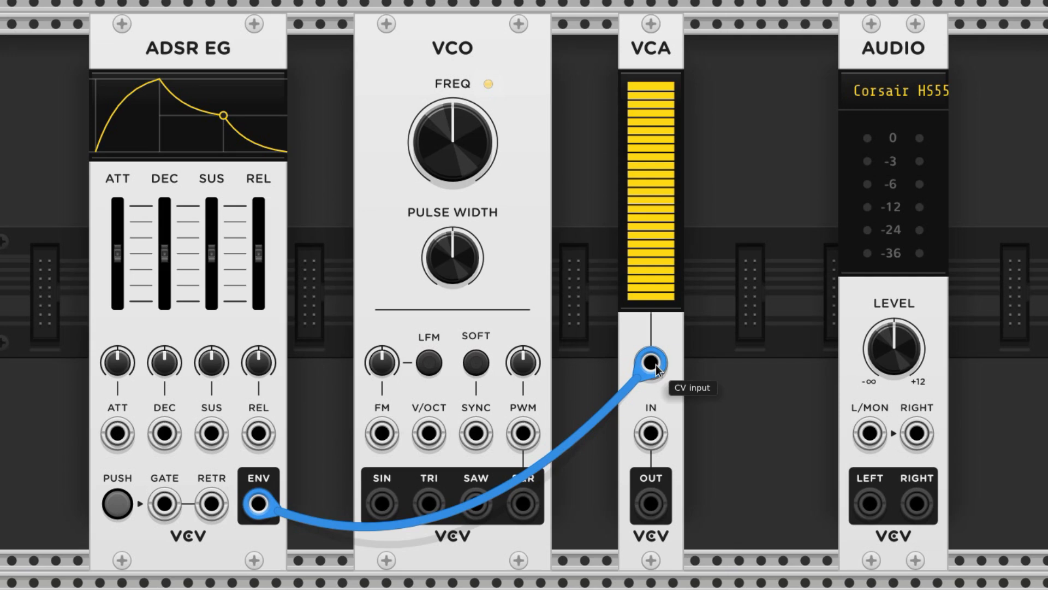
pyautogui.moveTo(260, 502); pyautogui.dragTo(381, 502)
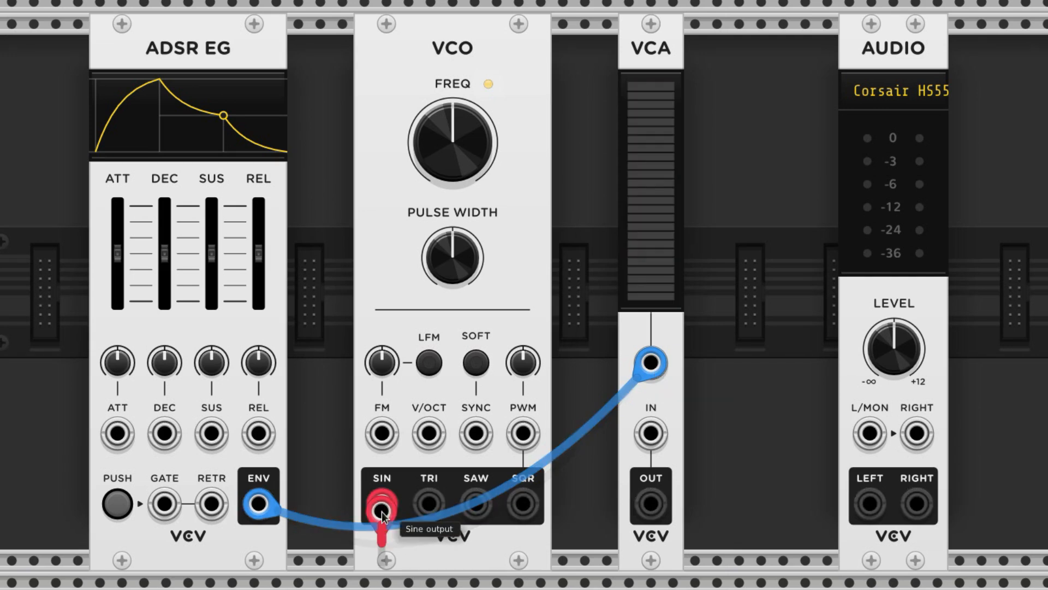
pyautogui.moveTo(382, 500); pyautogui.dragTo(650, 433)
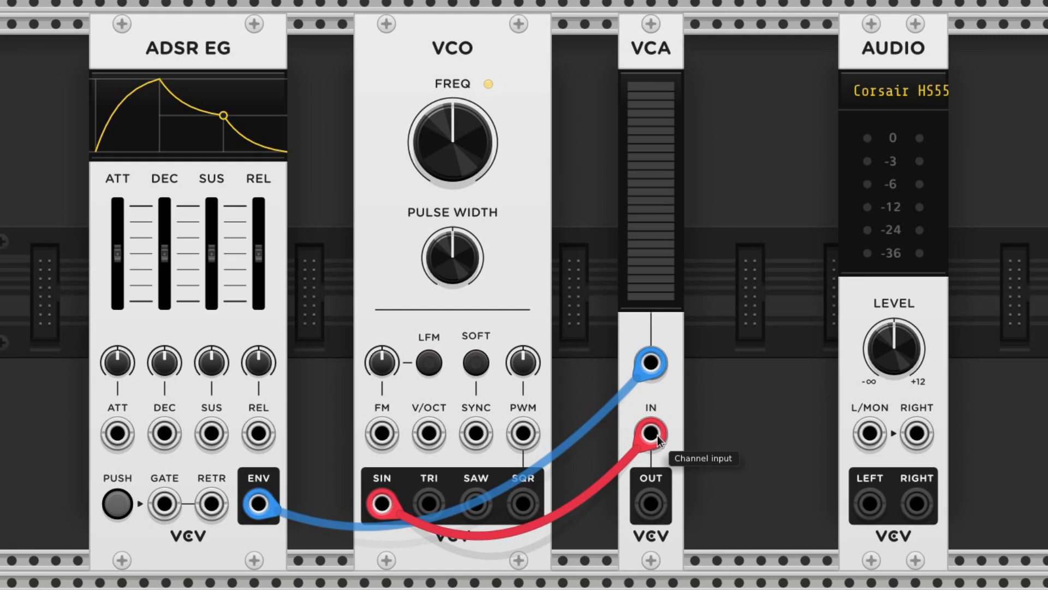
pyautogui.moveTo(651, 432)
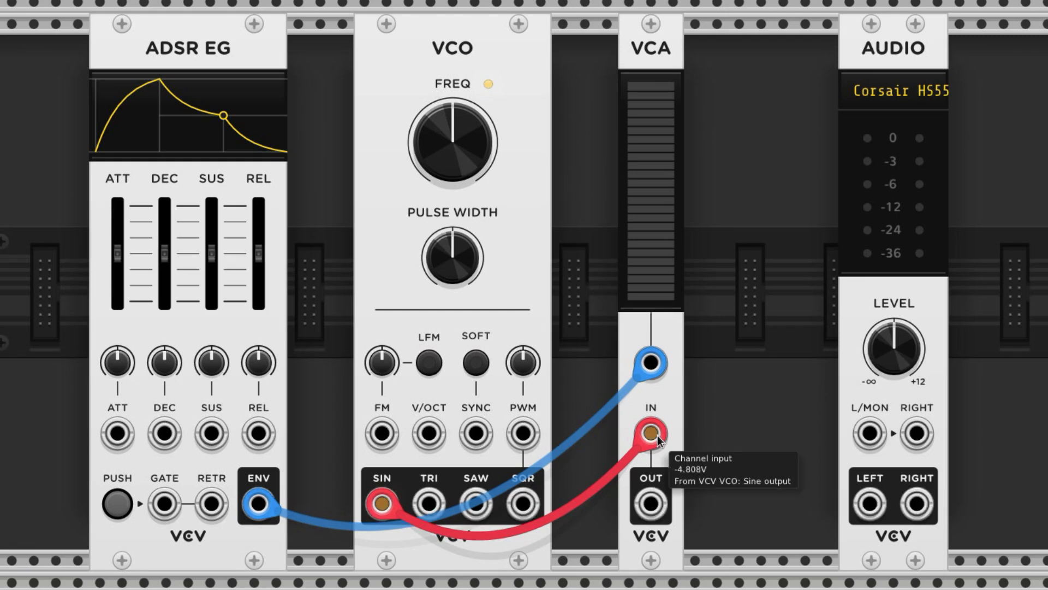
pyautogui.moveTo(650, 433); pyautogui.dragTo(718, 480)
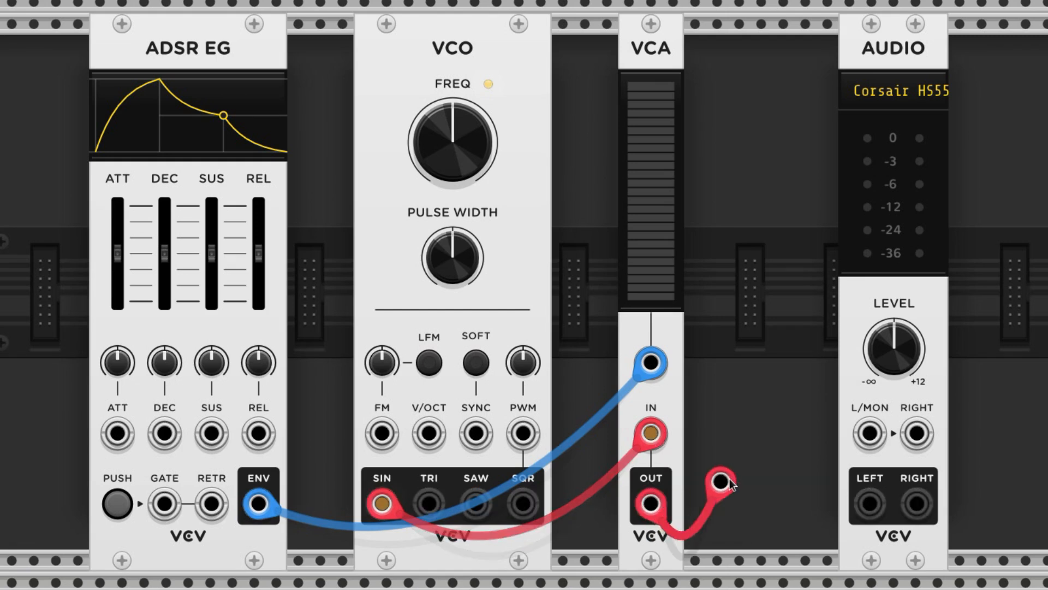
pyautogui.moveTo(718, 481); pyautogui.dragTo(869, 431)
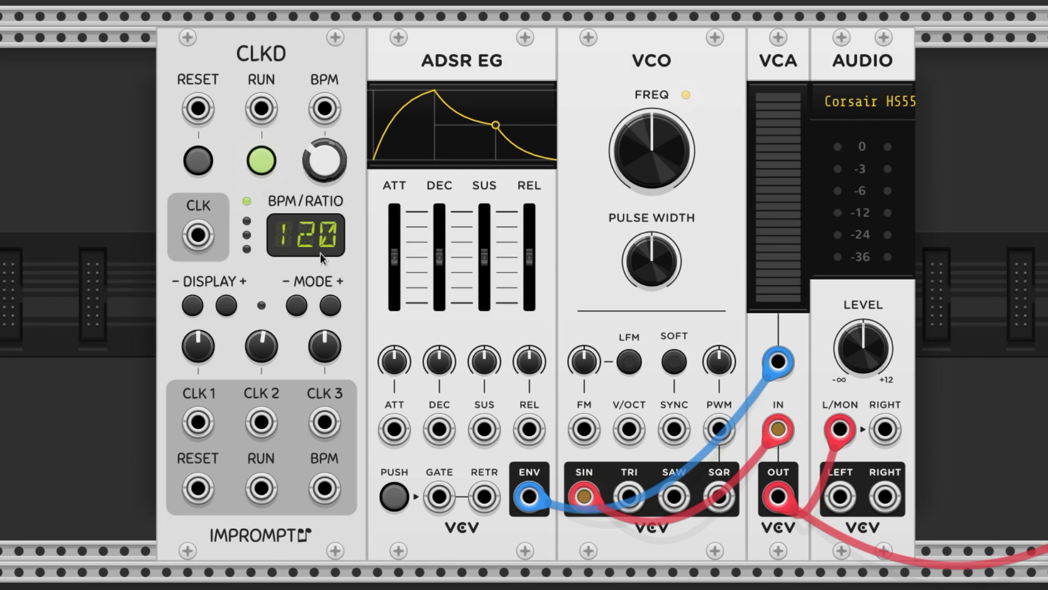
pyautogui.moveTo(196, 423)
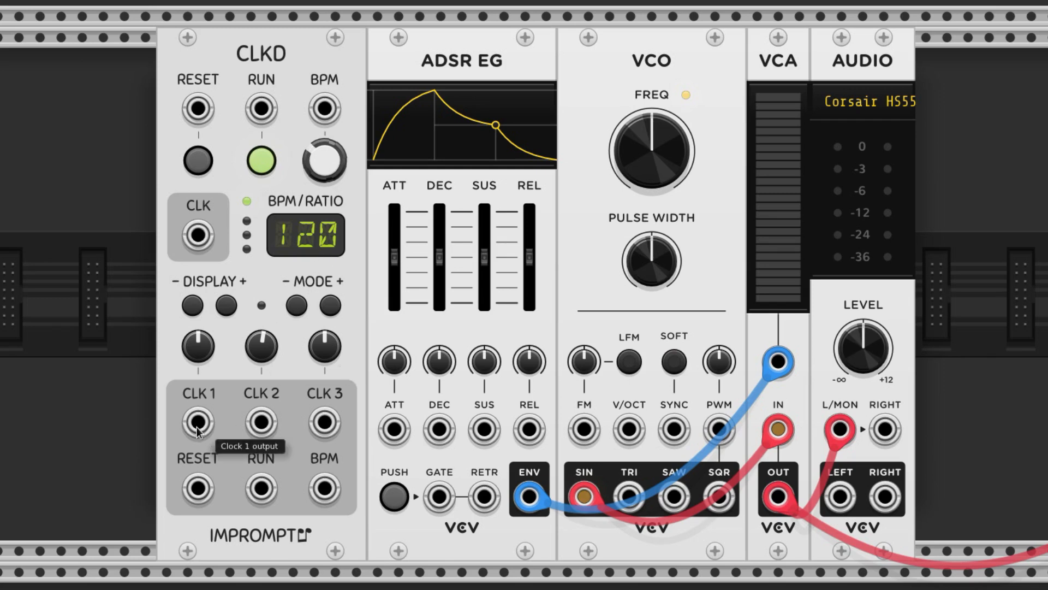
# - Trigger the ADSR gate from CLKD CLK 1 at 87 BPM with a 3x ratio
pyautogui.moveTo(197, 420); pyautogui.dragTo(438, 496)
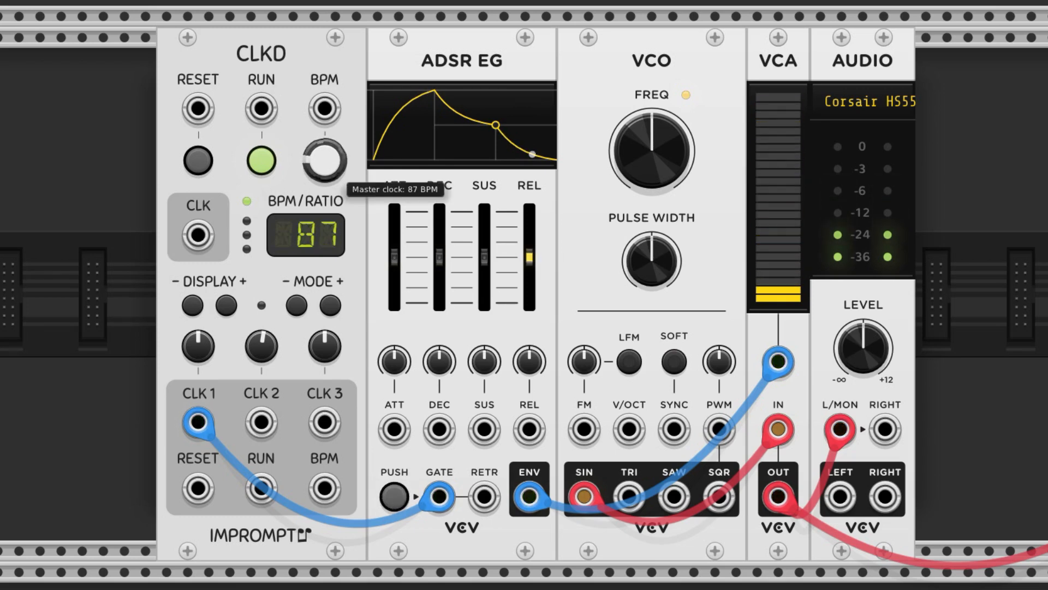
pyautogui.moveTo(325, 161); pyautogui.dragTo(324, 187)
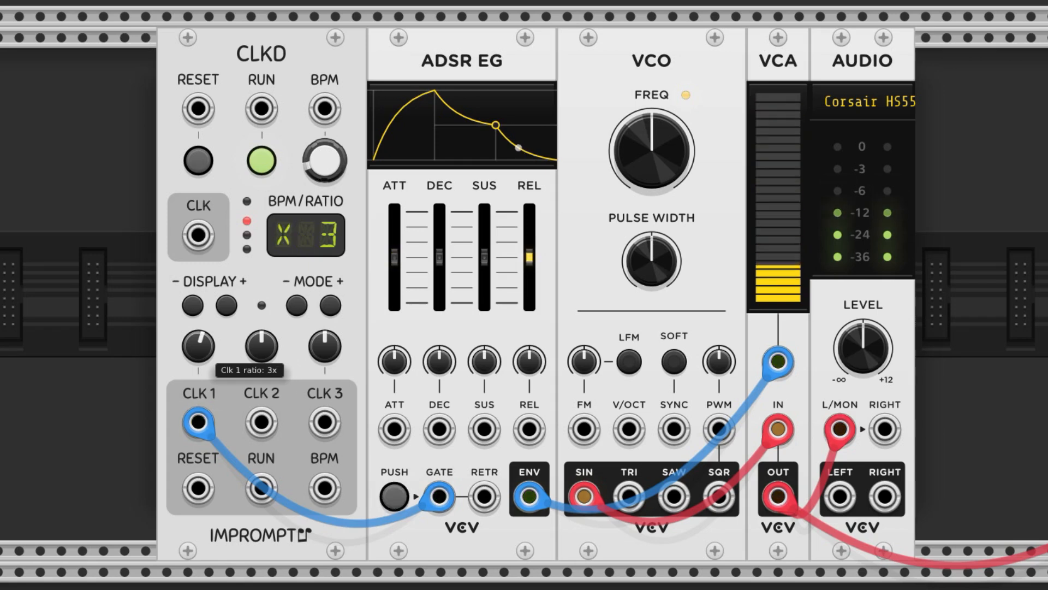
pyautogui.moveTo(197, 346); pyautogui.dragTo(201, 337)
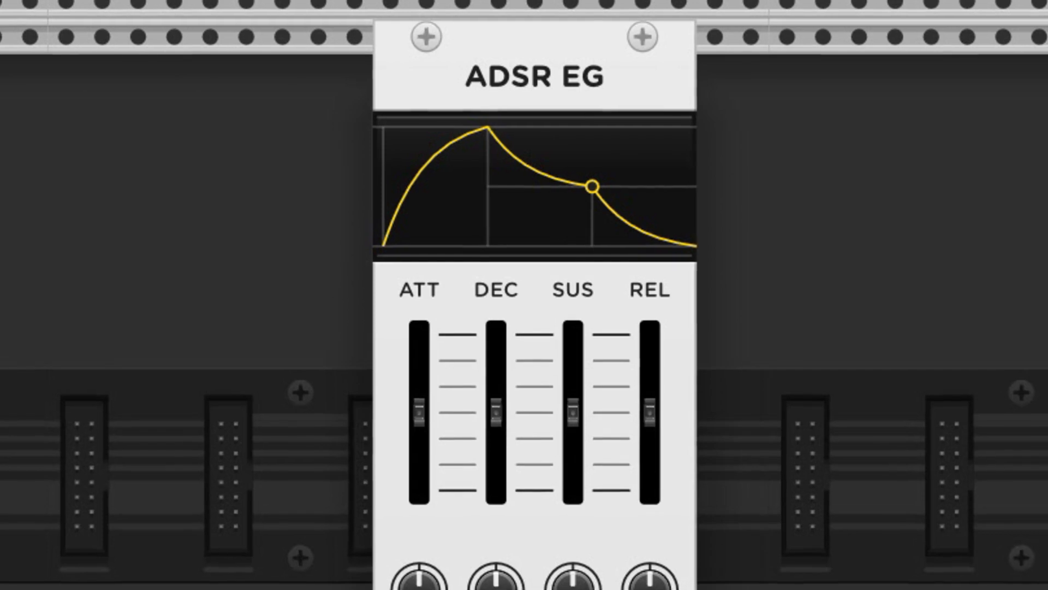
# - Adjust the ADSR EG's controls before reshaping the attack
pyautogui.doubleClick(508, 75)
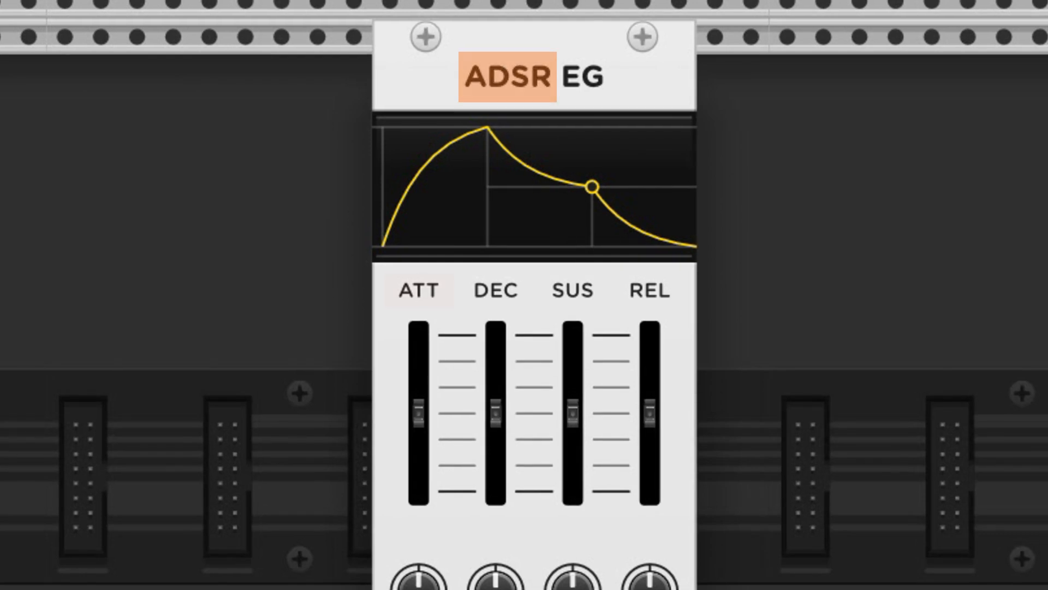
pyautogui.click(494, 290)
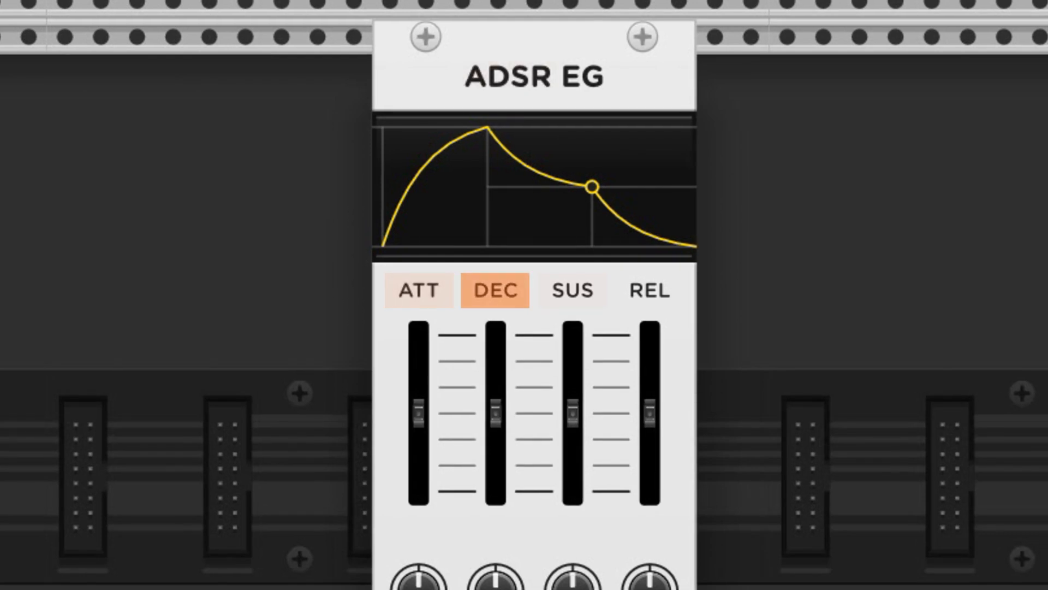
pyautogui.click(647, 291)
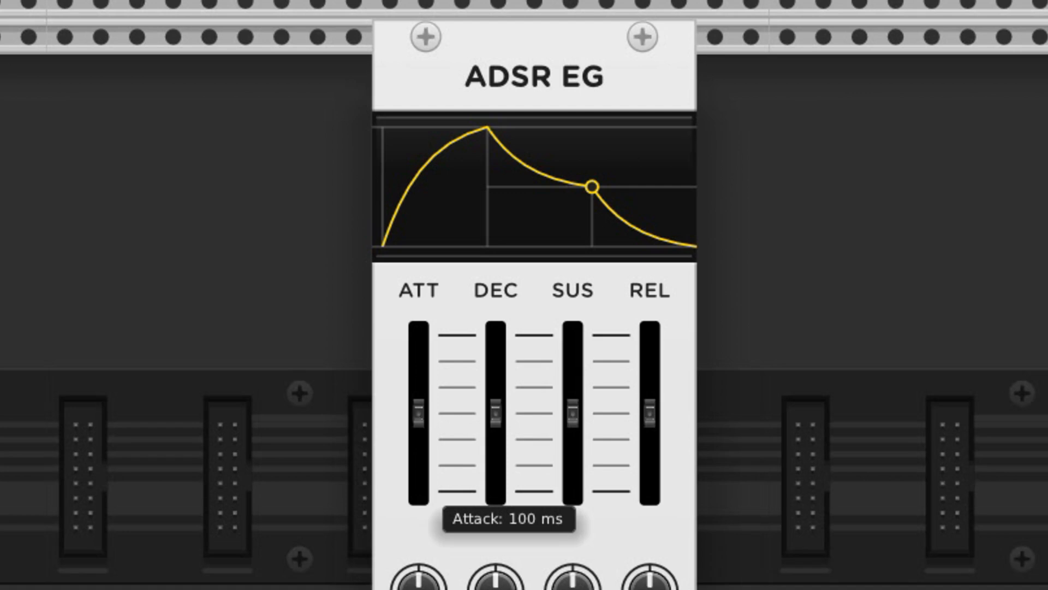
# - Try the attack very short and very long, then settle it near 100 ms
pyautogui.moveTo(418, 415); pyautogui.dragTo(418, 461)
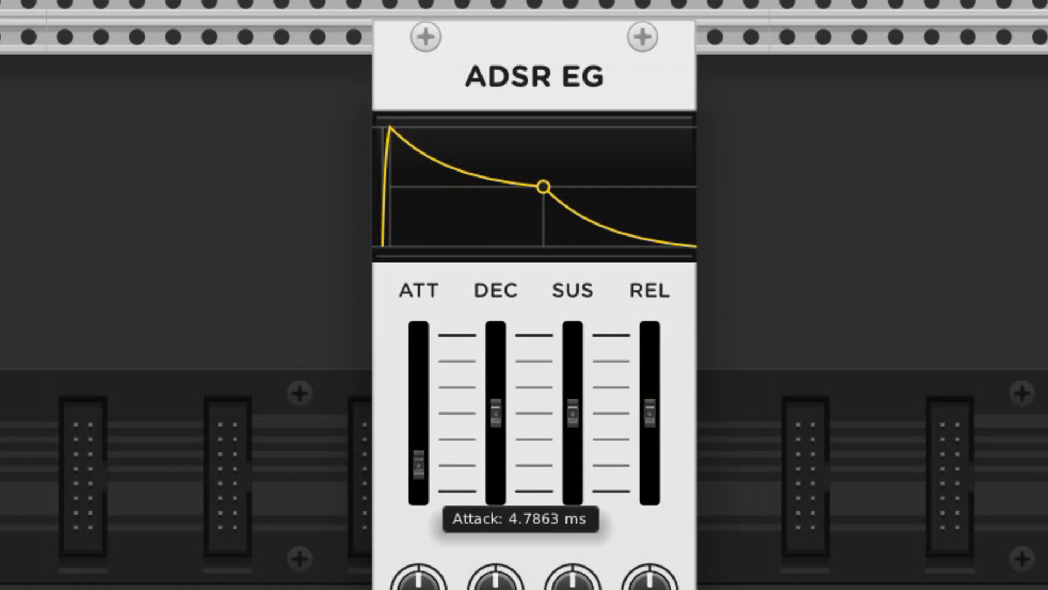
pyautogui.moveTo(419, 469); pyautogui.dragTo(419, 374)
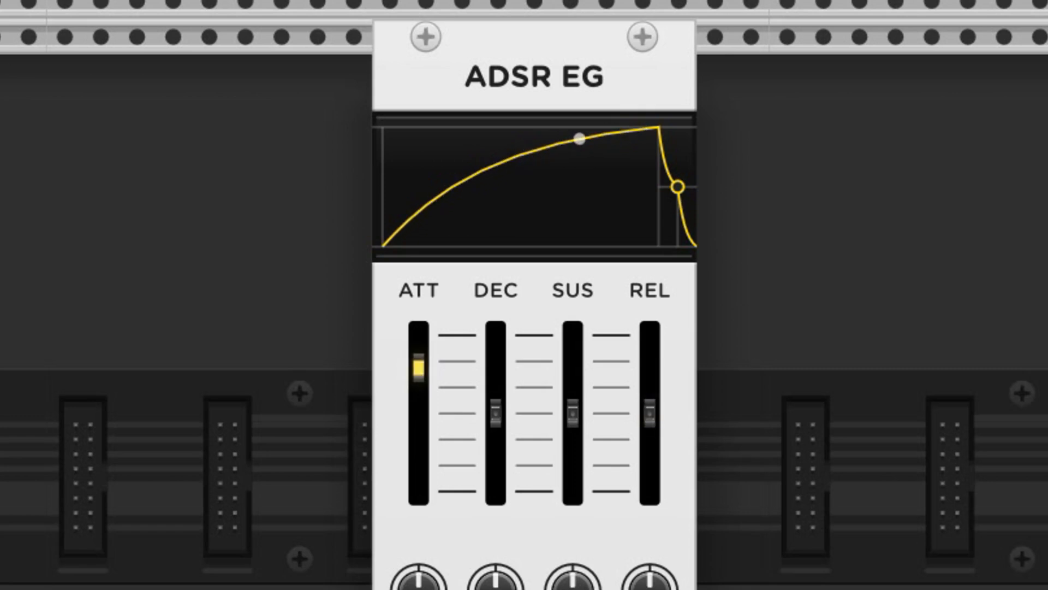
pyautogui.moveTo(579, 139); pyautogui.dragTo(500, 161)
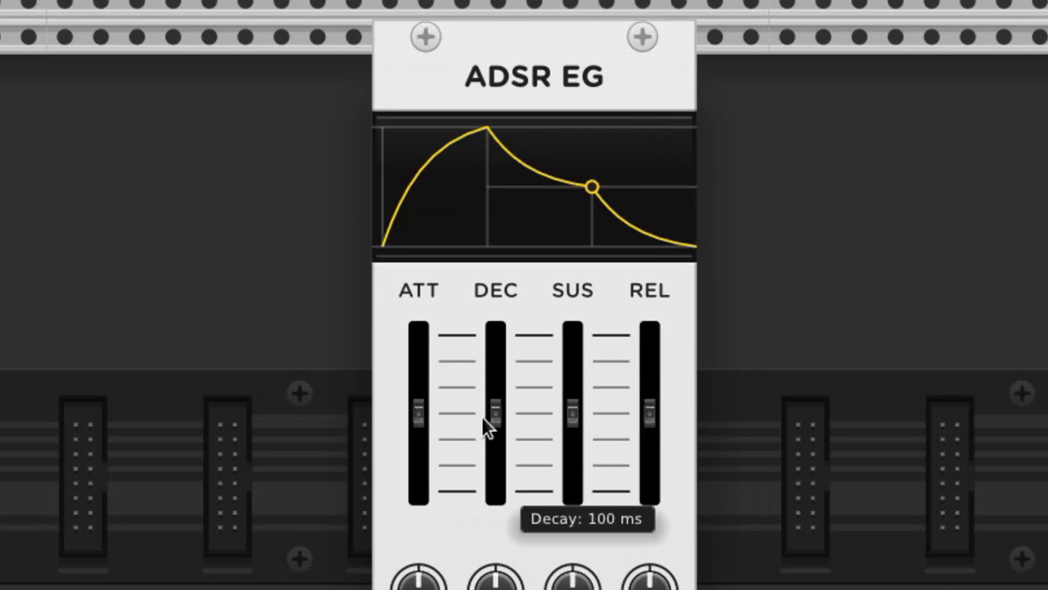
# - Shorten the decay and set the sustain around the middle after trying about 65%
pyautogui.moveTo(494, 420); pyautogui.dragTo(495, 378)
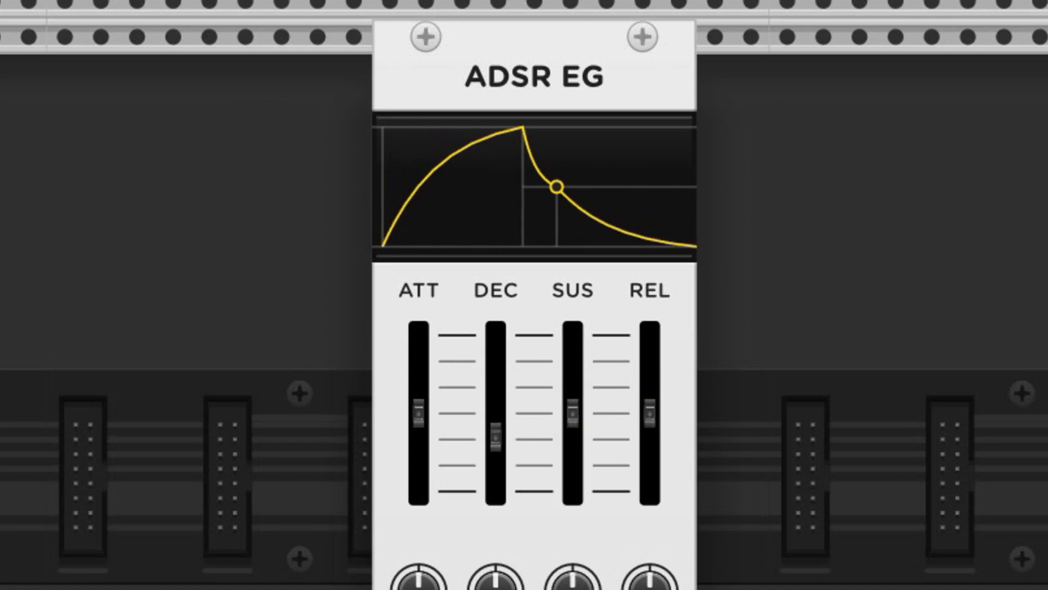
pyautogui.click(571, 412)
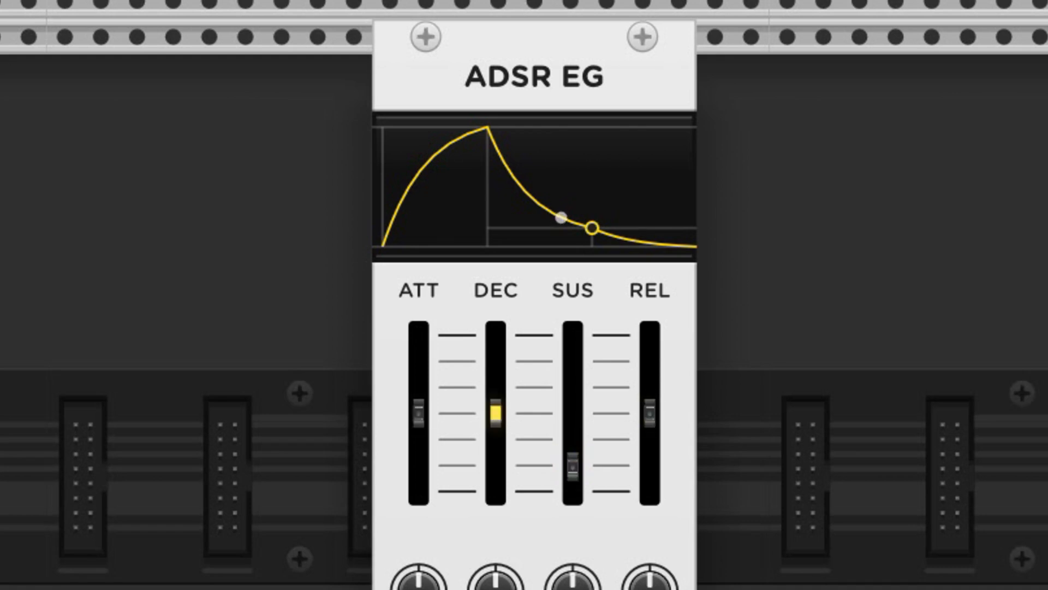
pyautogui.moveTo(574, 469); pyautogui.dragTo(573, 388)
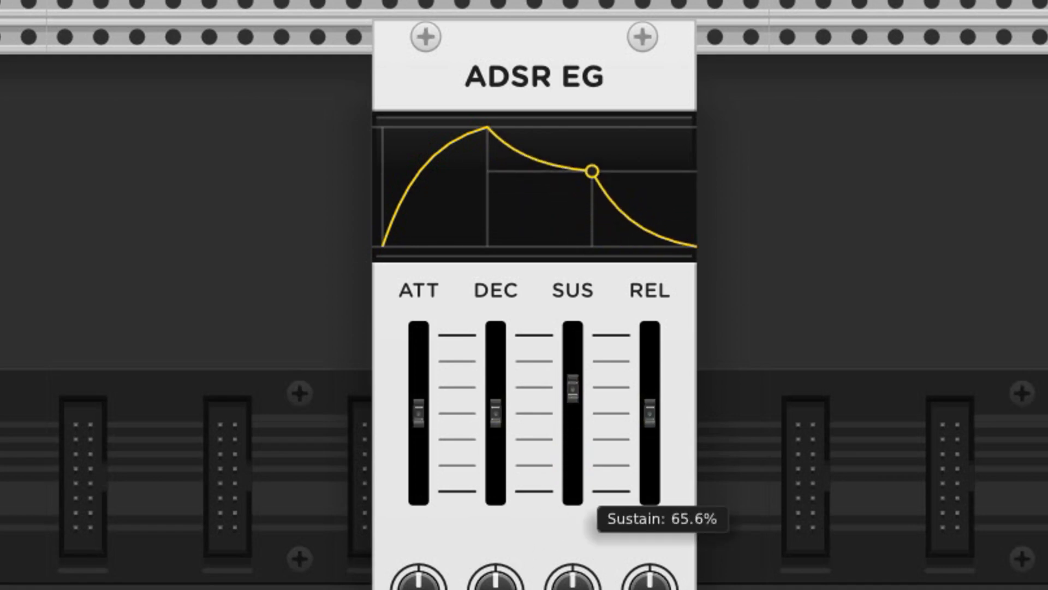
pyautogui.moveTo(572, 401); pyautogui.dragTo(572, 354)
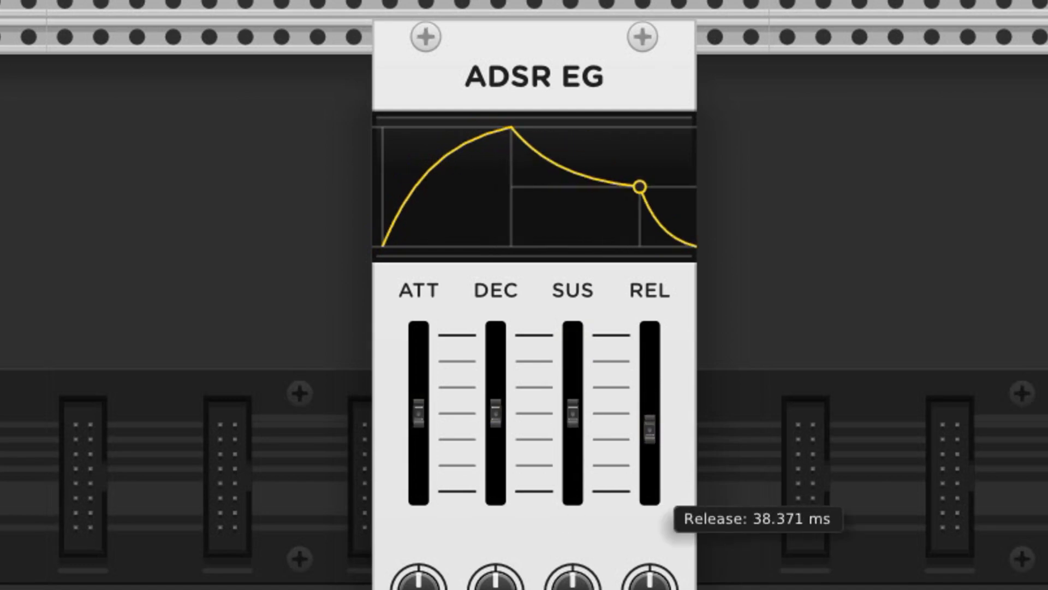
# - Try near-zero and 19 ms release, then settle on a long release time
pyautogui.moveTo(646, 428); pyautogui.dragTo(645, 458)
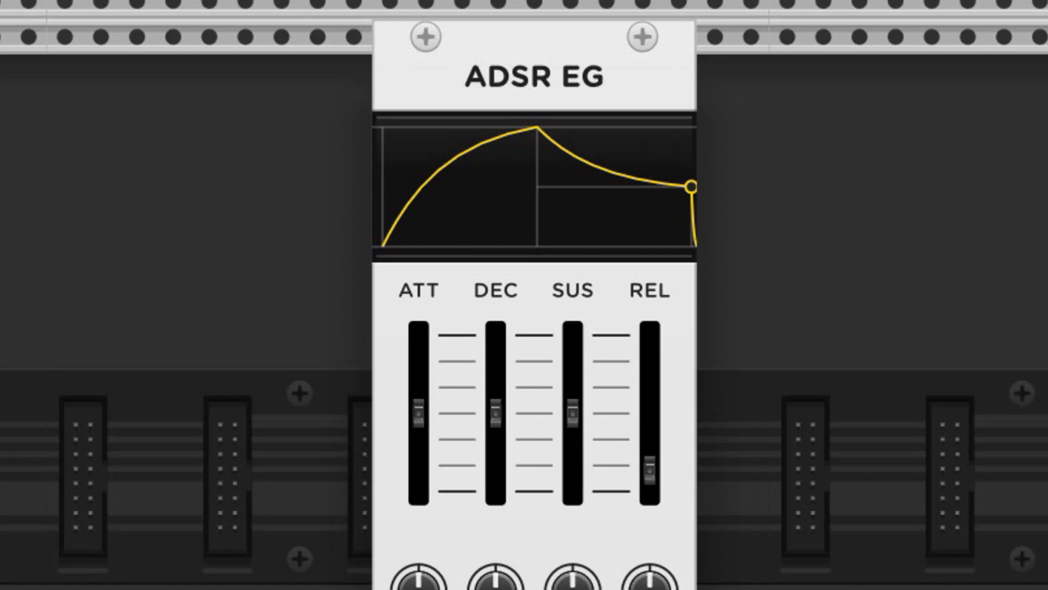
pyautogui.moveTo(646, 472); pyautogui.dragTo(646, 435)
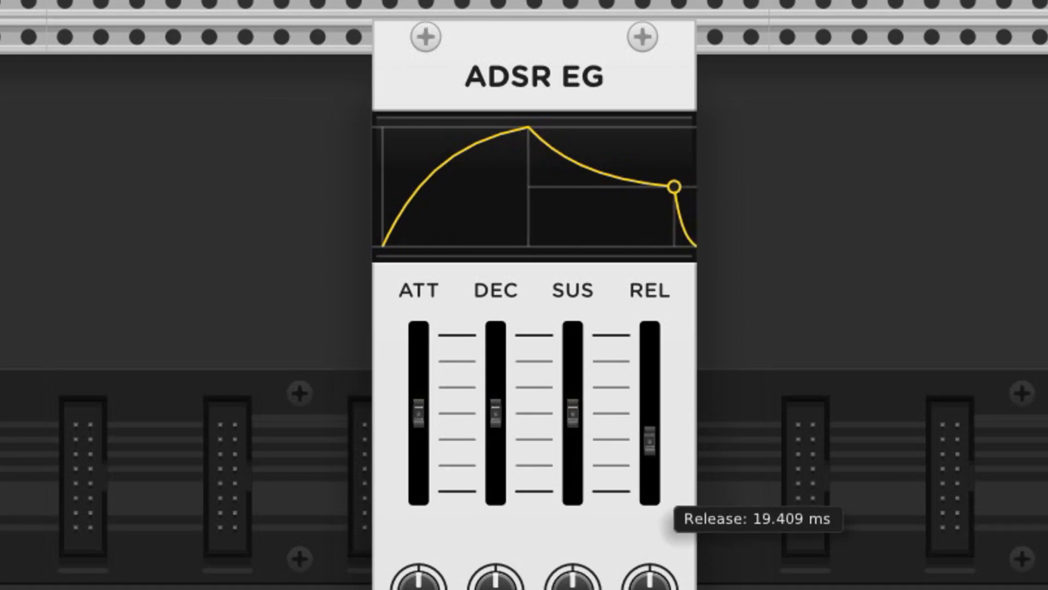
pyautogui.moveTo(644, 444); pyautogui.dragTo(644, 361)
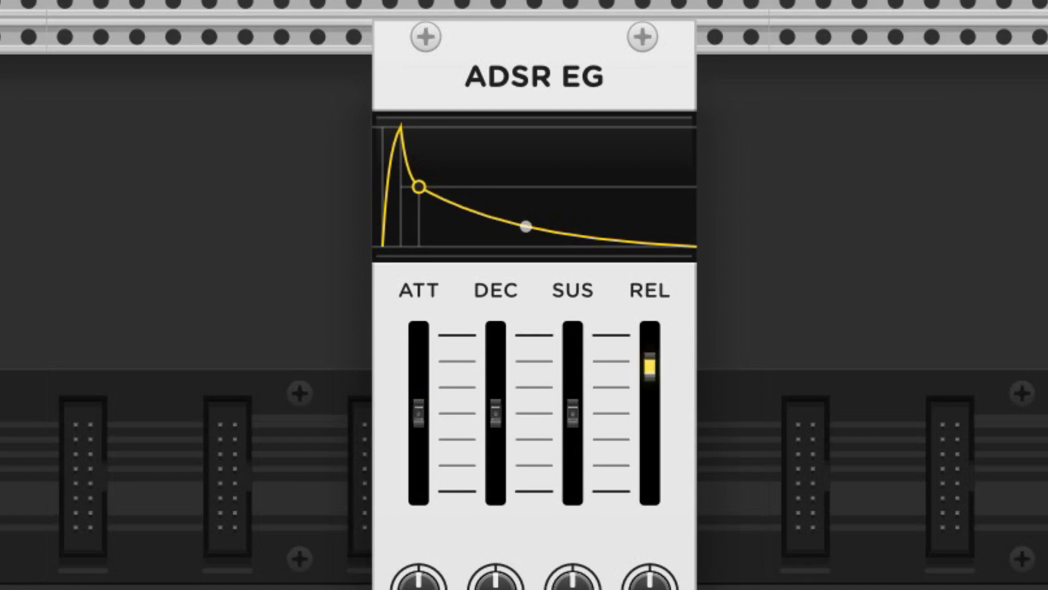
pyautogui.moveTo(525, 227); pyautogui.dragTo(620, 237)
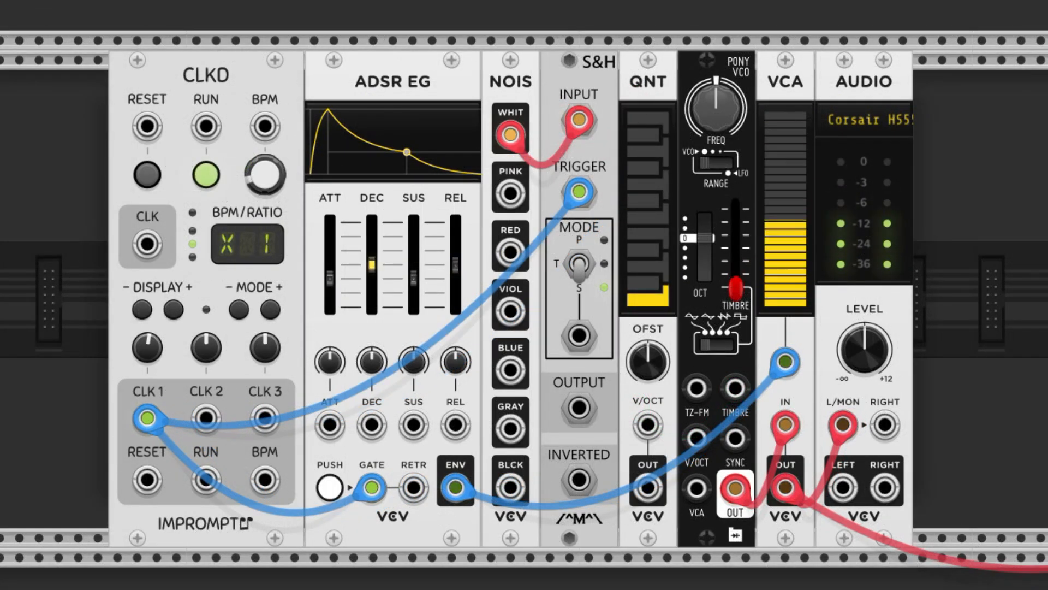
pyautogui.moveTo(580, 121)
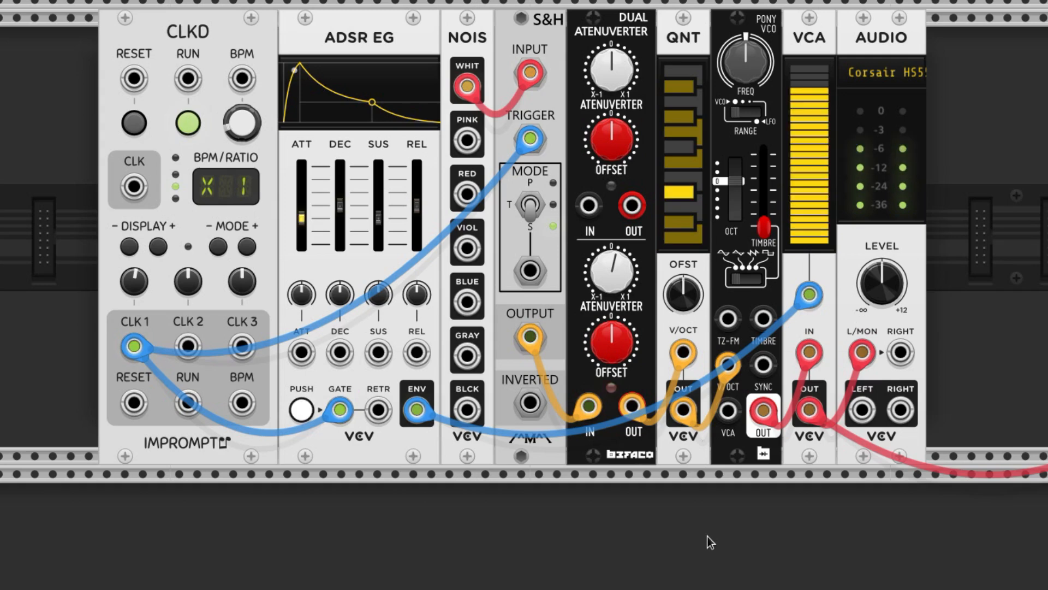
# - Adjust the Dual Atenuverter in the sample-and-hold to quantizer chain
pyautogui.click(301, 408)
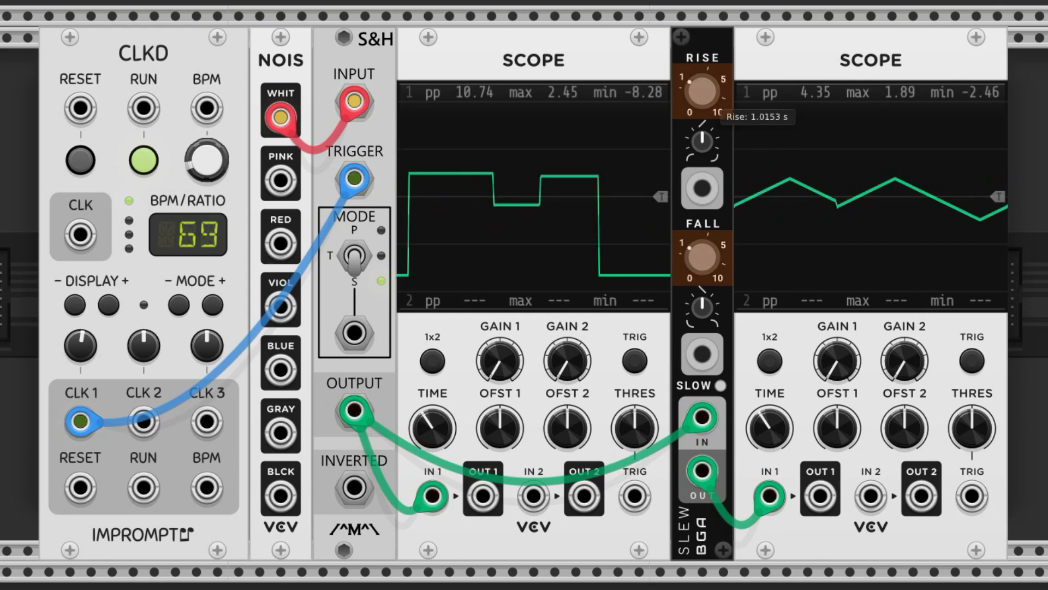
# - Adjust the slew RISE knob so the sample-and-hold signal rises more slowly on the second scope
pyautogui.moveTo(702, 90); pyautogui.dragTo(706, 84)
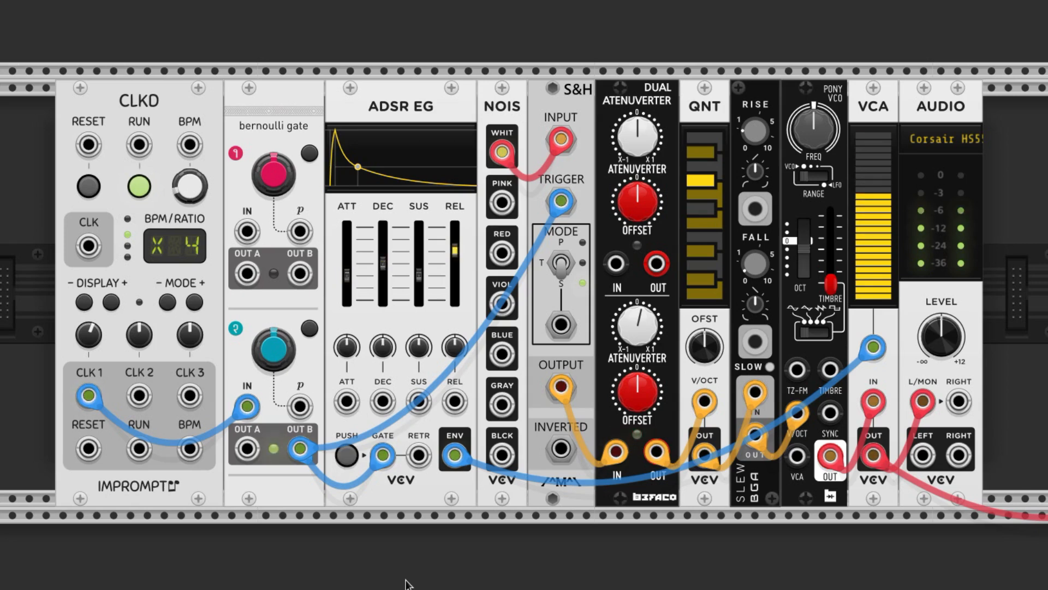
pyautogui.moveTo(272, 348)
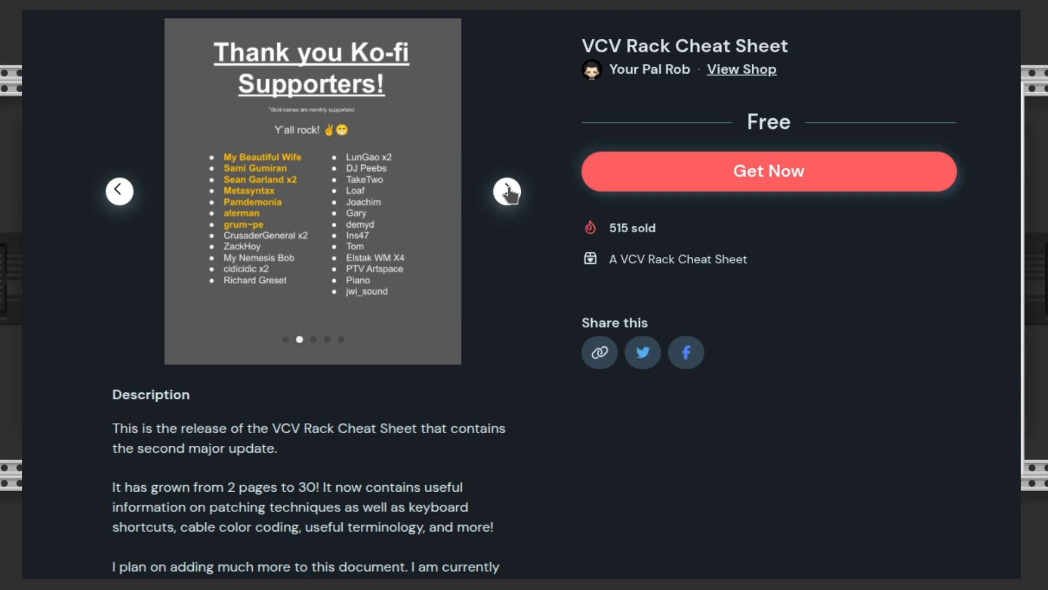
# - Flip the cheat sheet image carousel forward to the final preview page about connecting a MIDI device
pyautogui.click(507, 191)
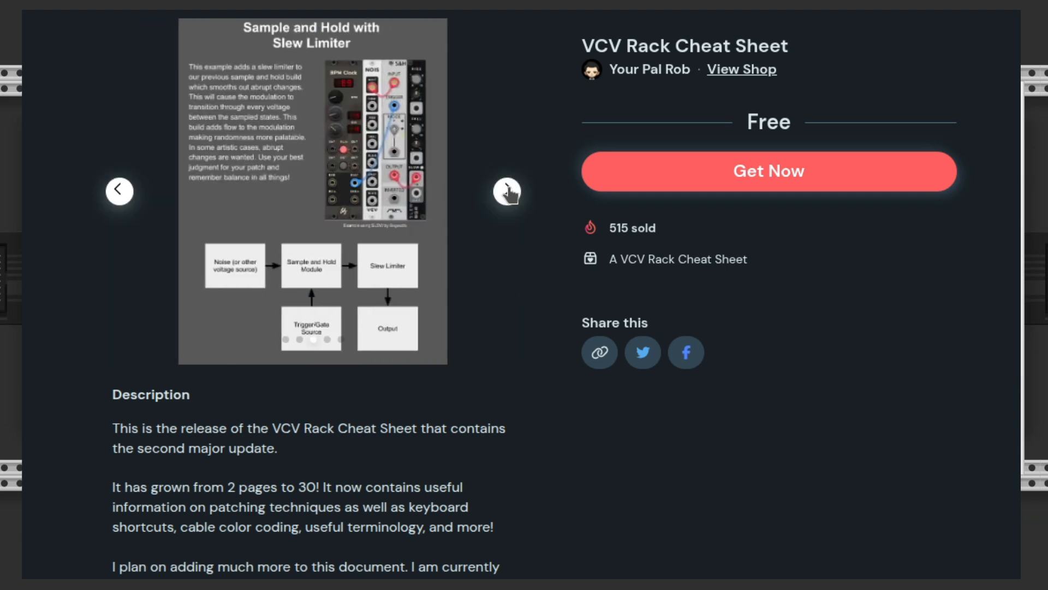
pyautogui.click(506, 190)
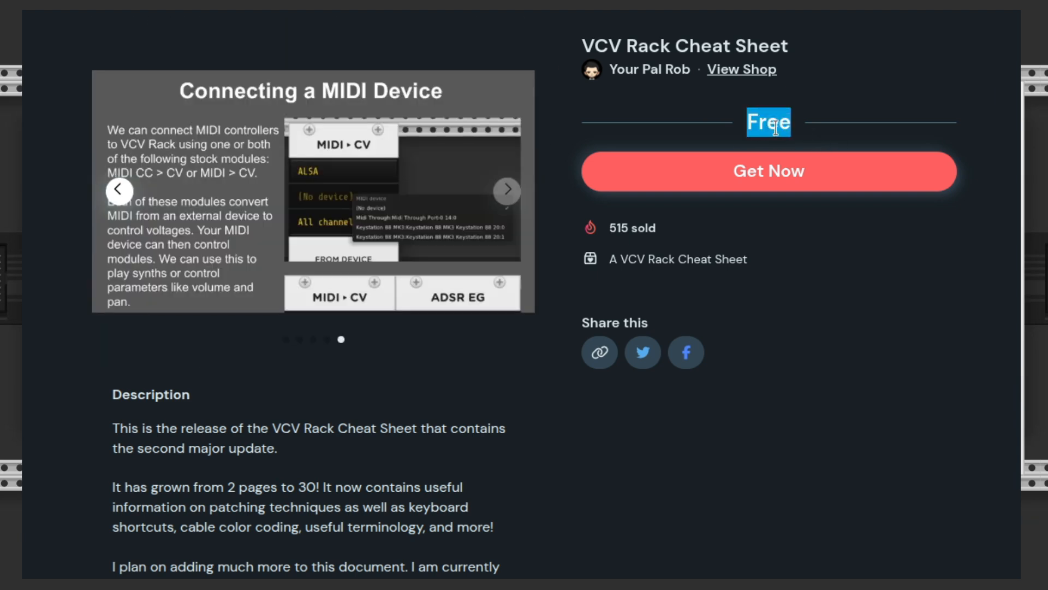